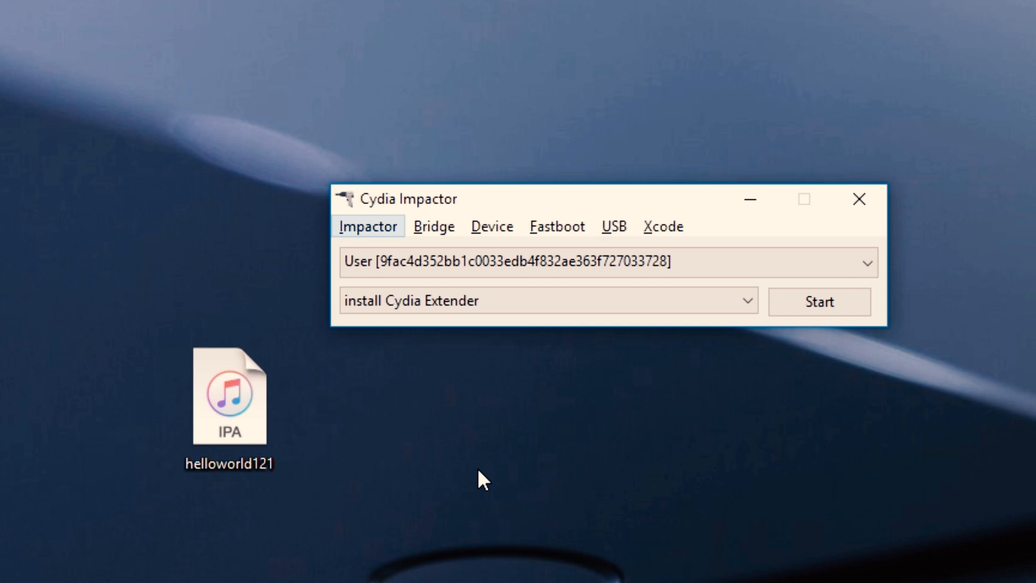
# Begin installing helloworld121.ipa so Impactor asks for the Apple ID username
pyautogui.click(229, 401)
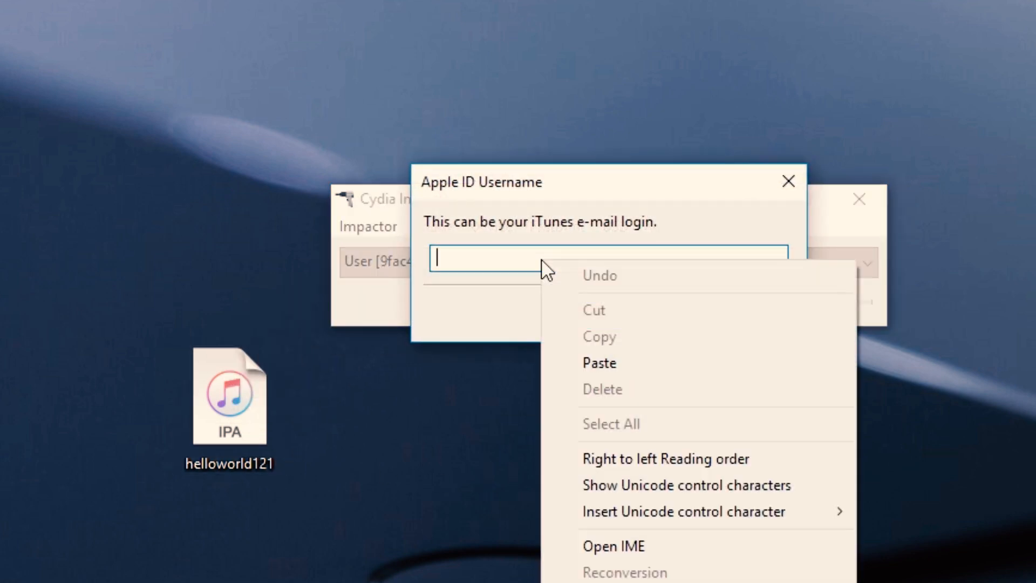
pyautogui.moveTo(569, 315)
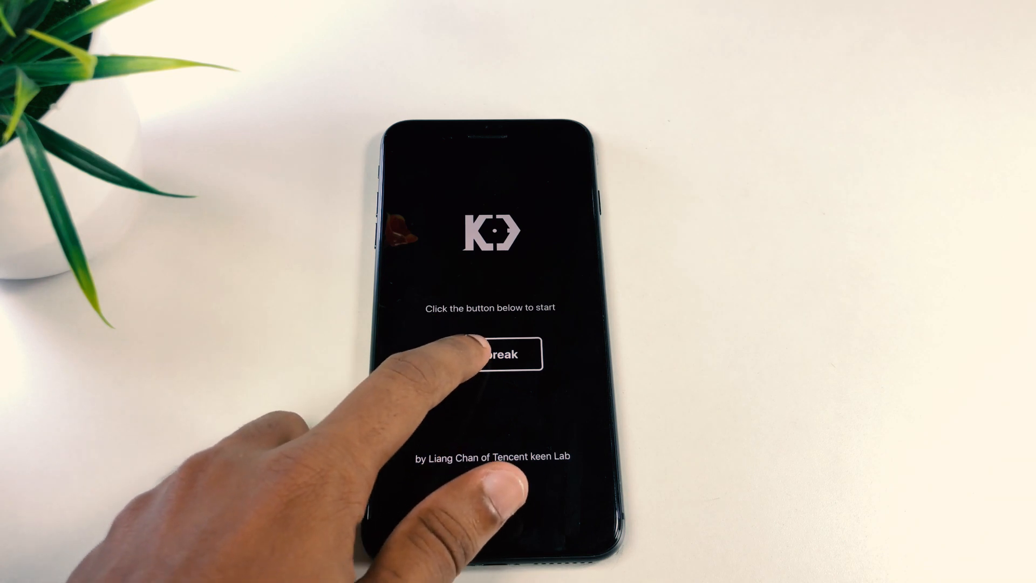
# Start the Keen jailbreak from the helloworld121 app and let the device return home
pyautogui.click(495, 354)
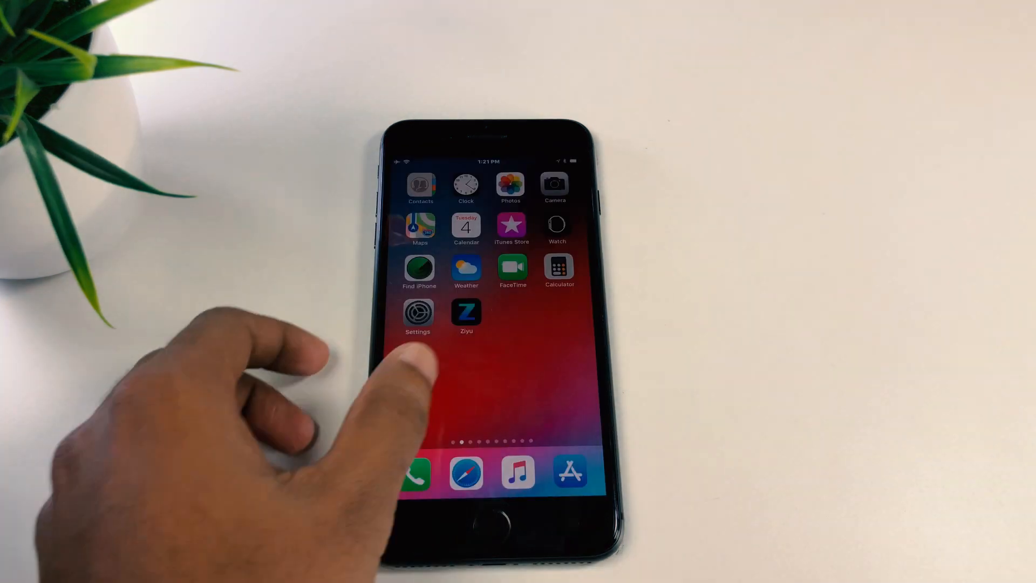
# Launch the new Cydia icon beside helloworld121 from the next home-screen page
pyautogui.hscroll(-3)
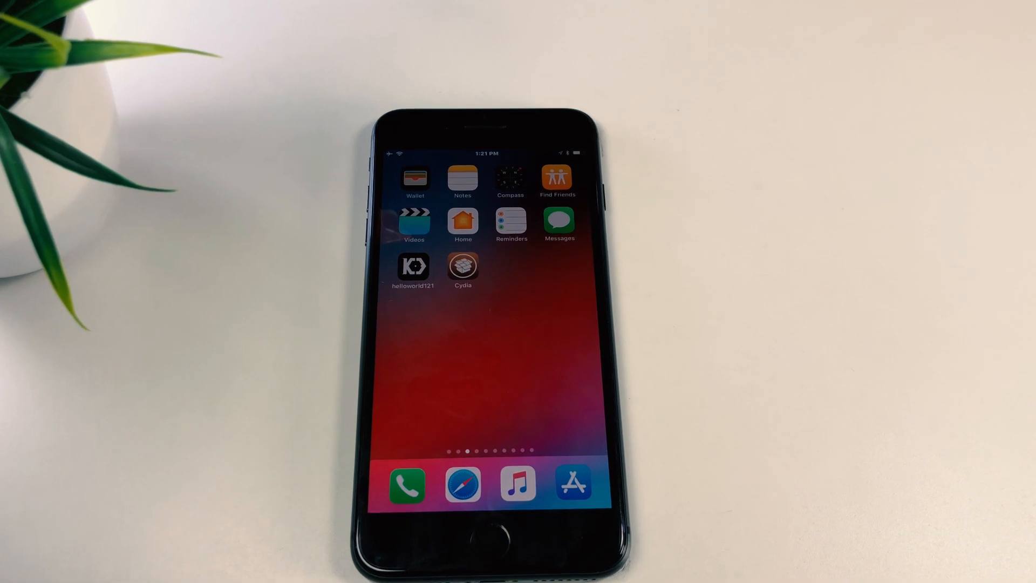
pyautogui.click(462, 265)
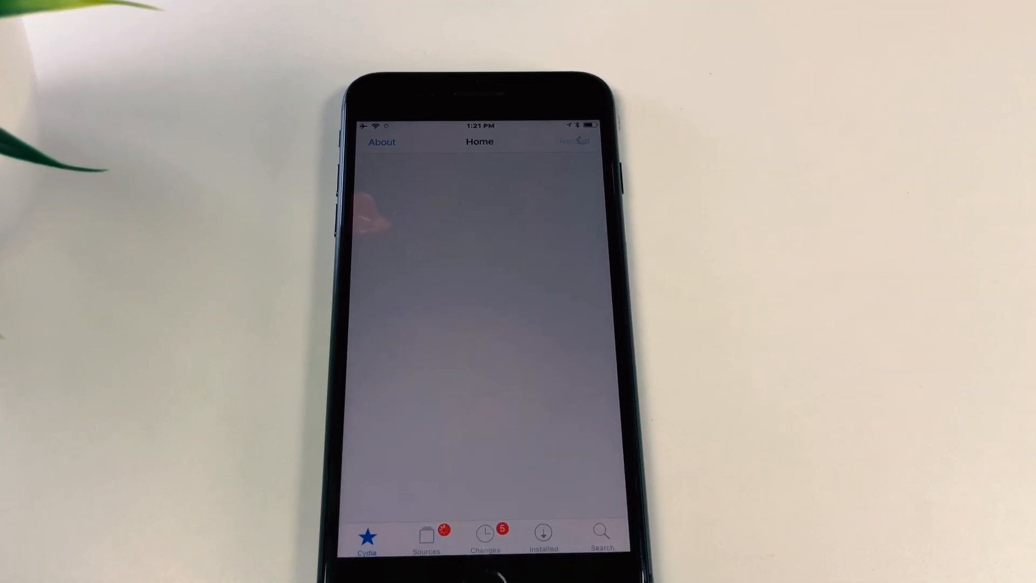